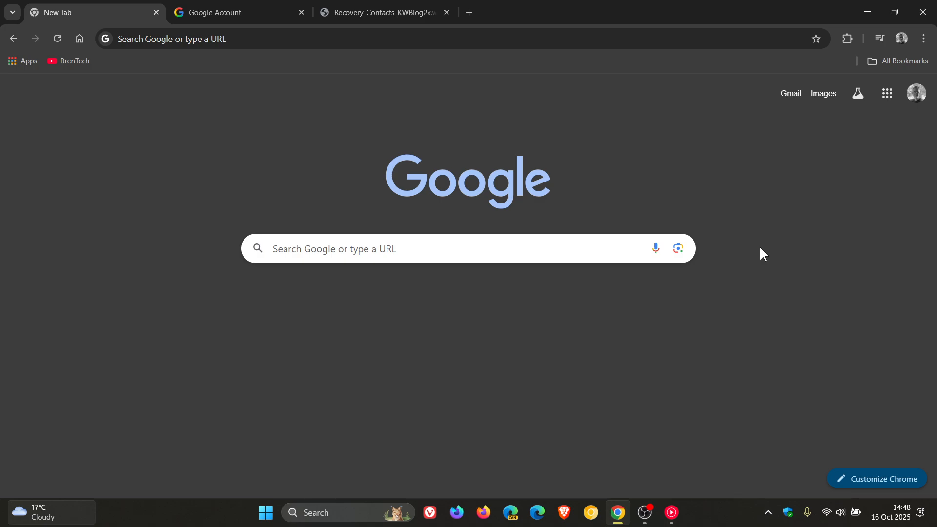
mouse_move(651, 179)
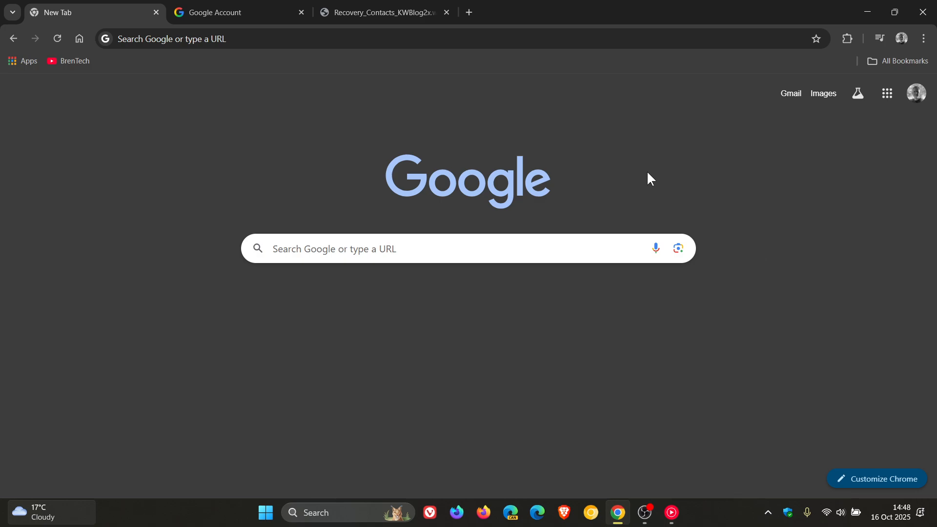
mouse_move(800, 314)
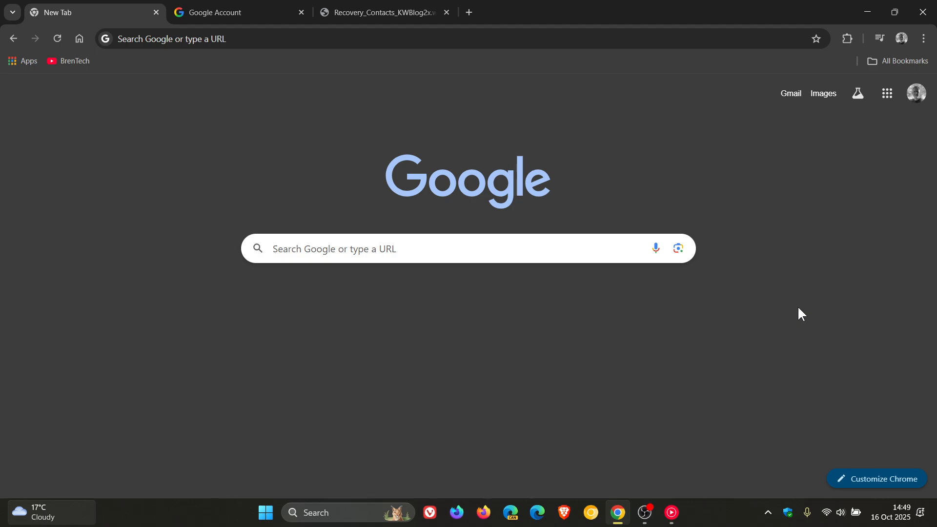
- View the Google Account home page, then the Recovery_Contacts image tab
left_click(227, 11)
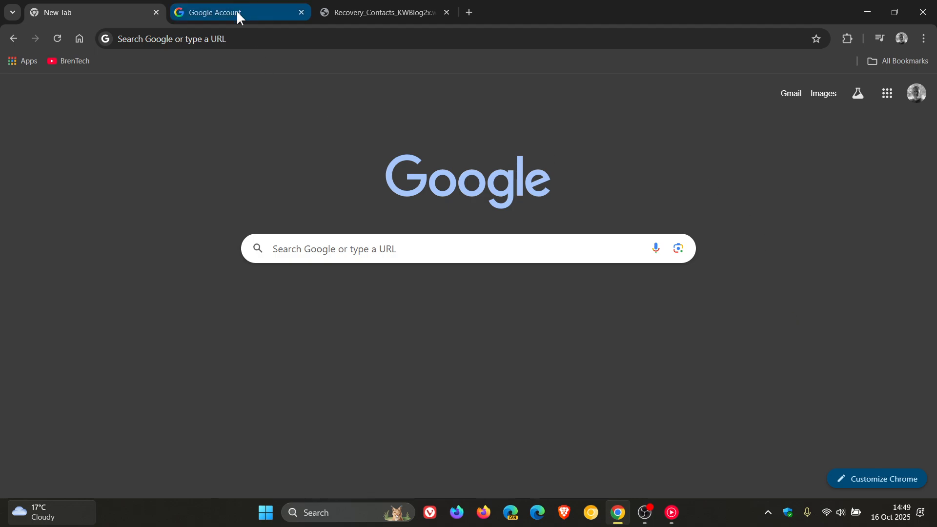
left_click(234, 12)
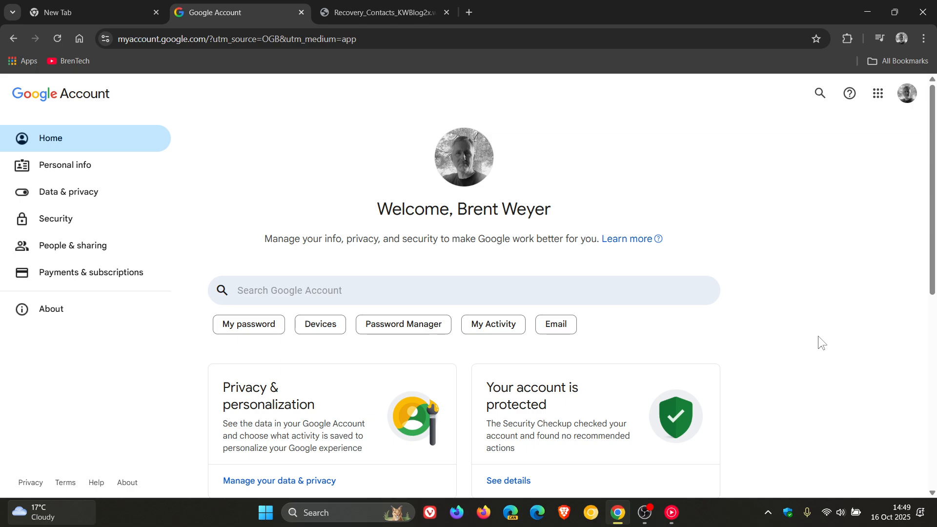
mouse_move(525, 121)
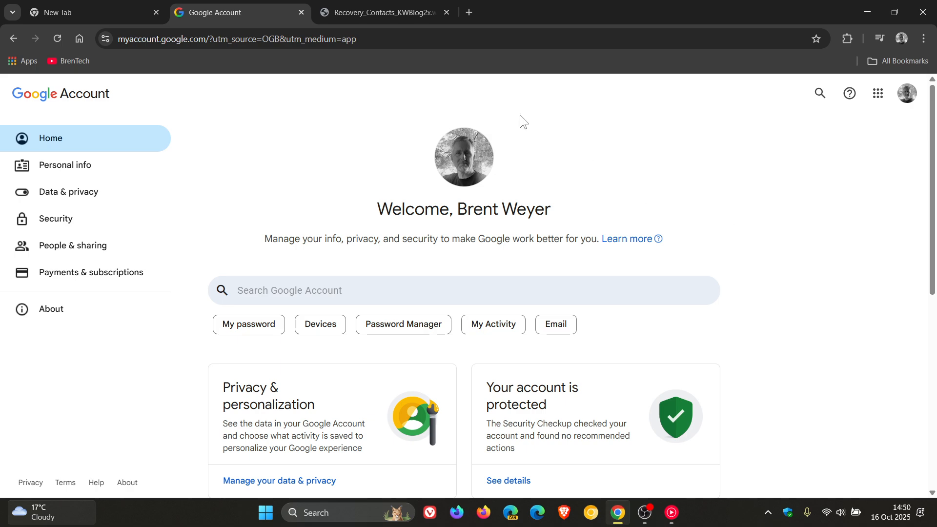
left_click(381, 12)
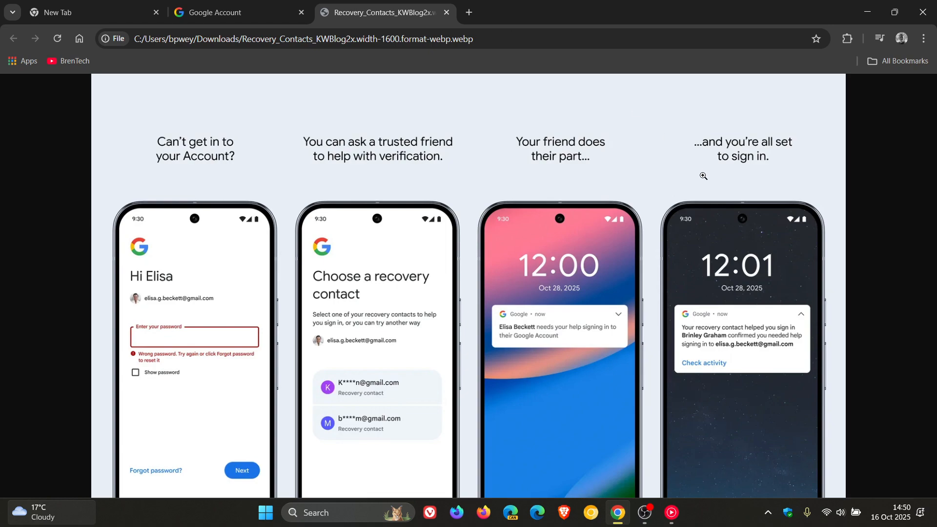
mouse_move(788, 143)
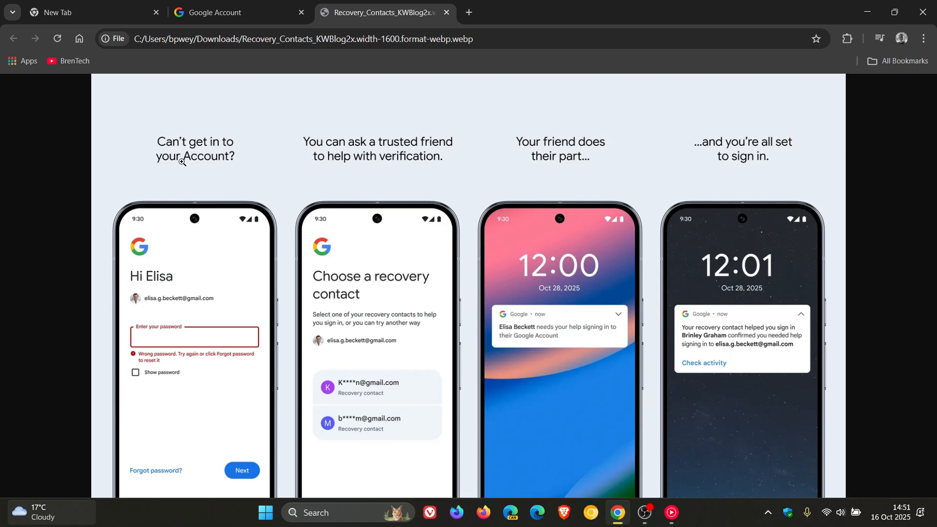
mouse_move(336, 157)
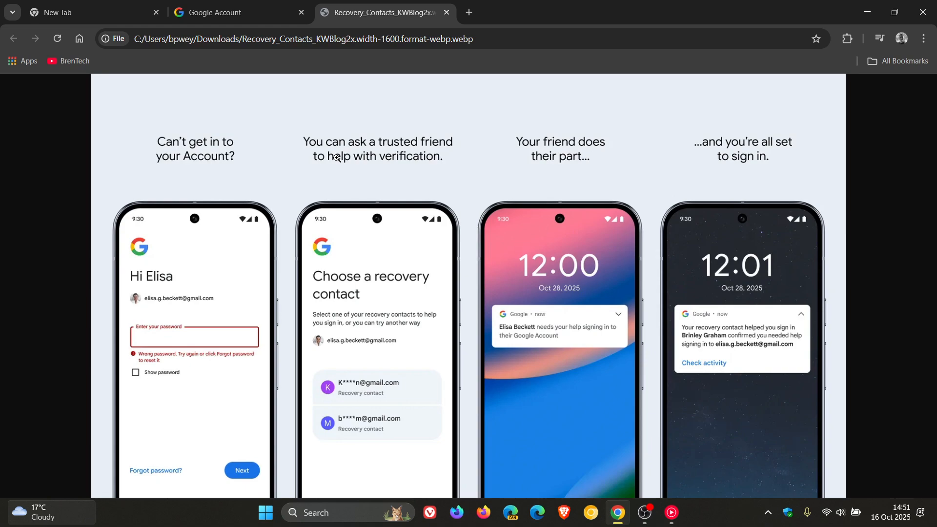
mouse_move(557, 107)
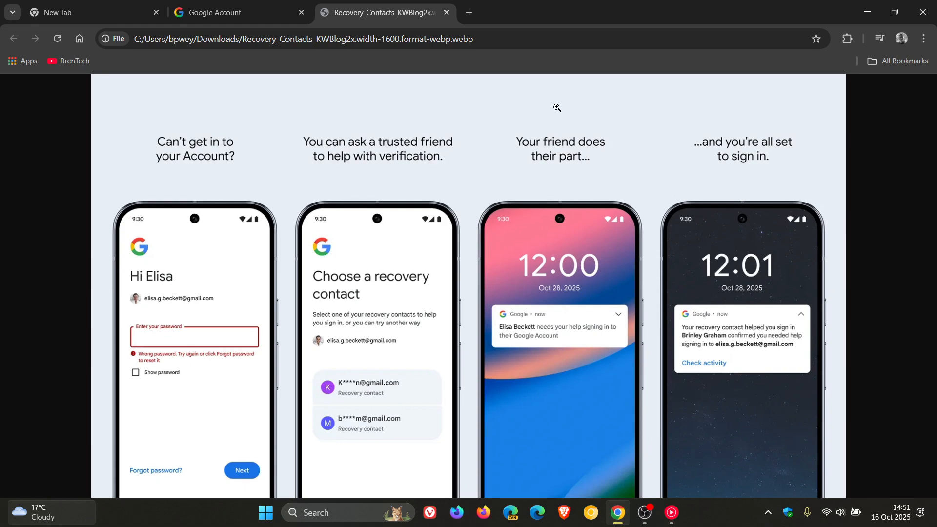
mouse_move(567, 141)
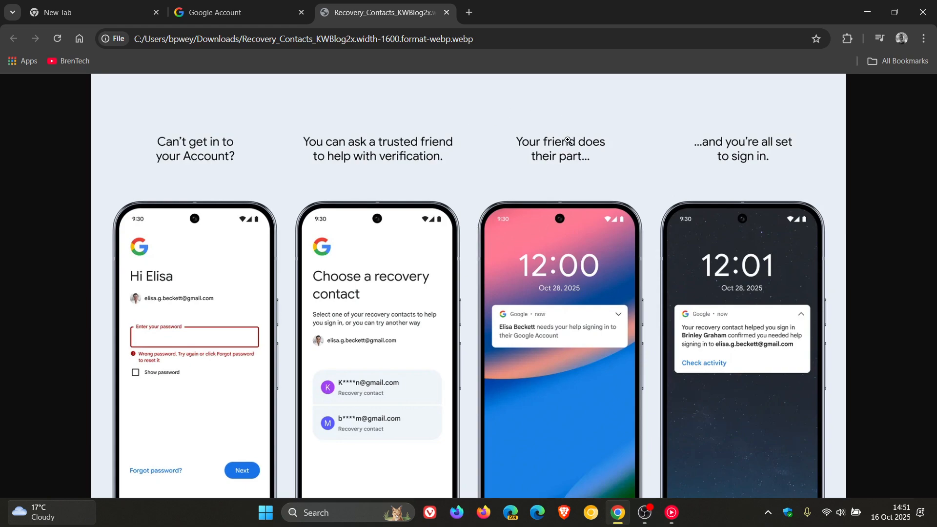
mouse_move(743, 133)
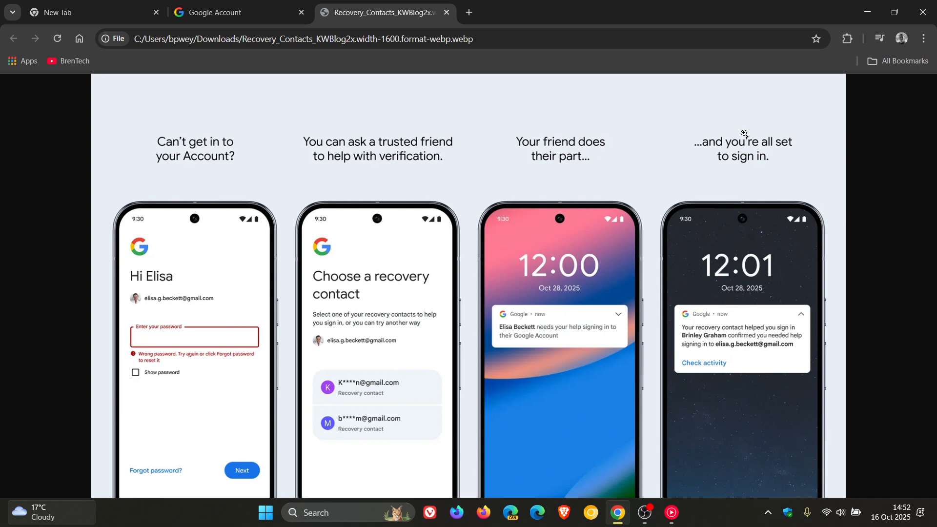
mouse_move(692, 151)
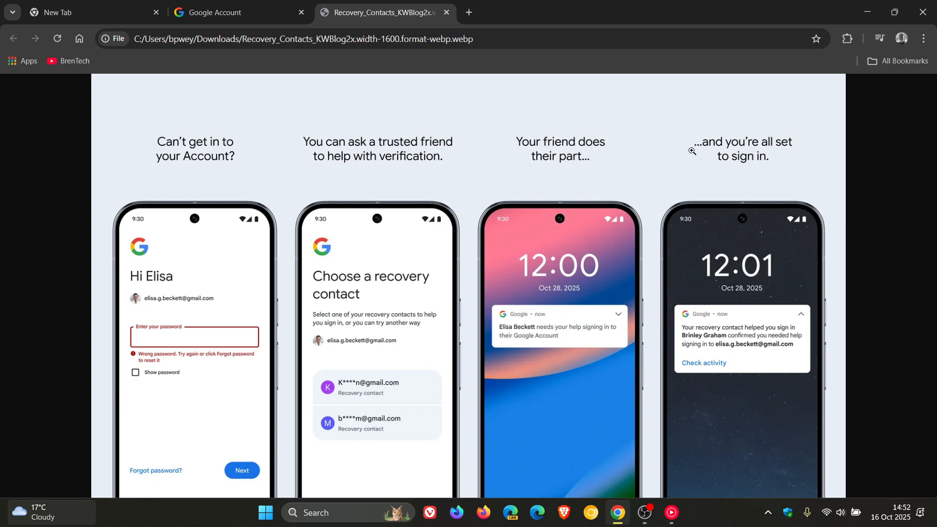
- Return to the Google Account tab after reviewing the four-step recovery contacts illustration
left_click(233, 11)
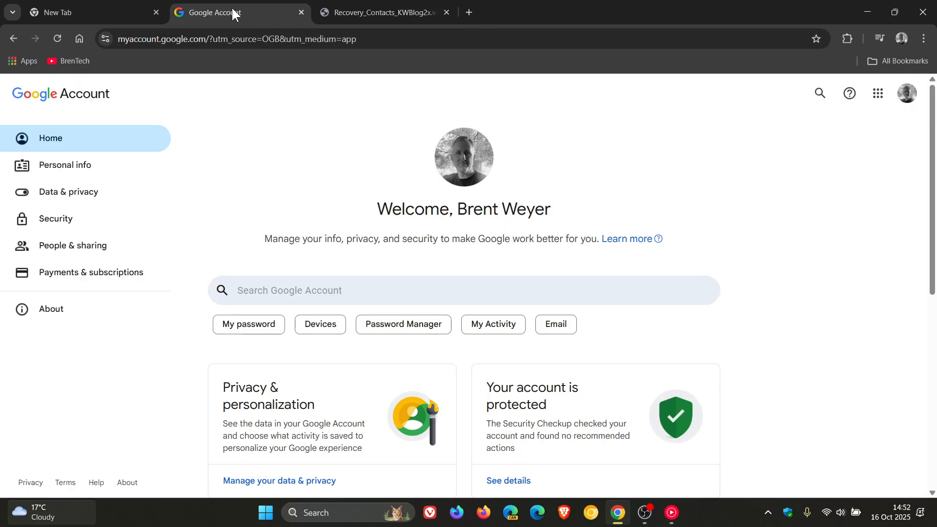
mouse_move(151, 106)
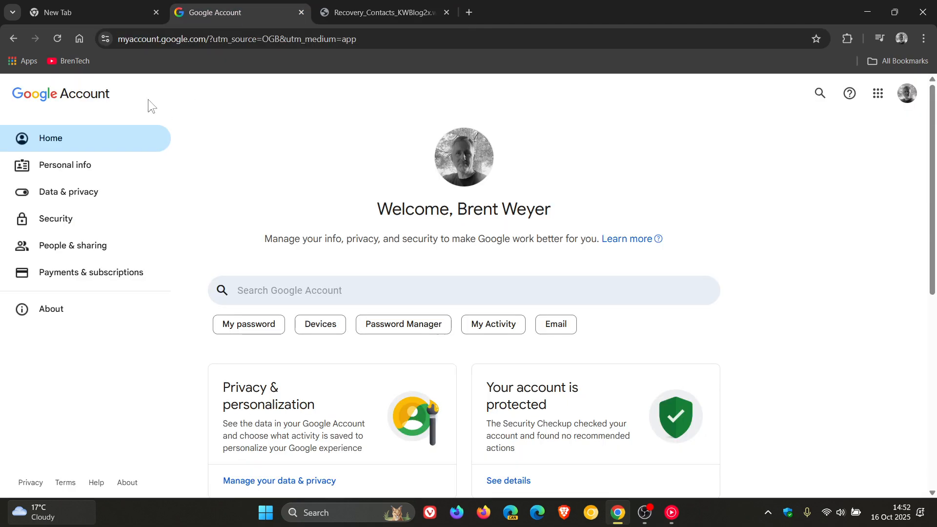